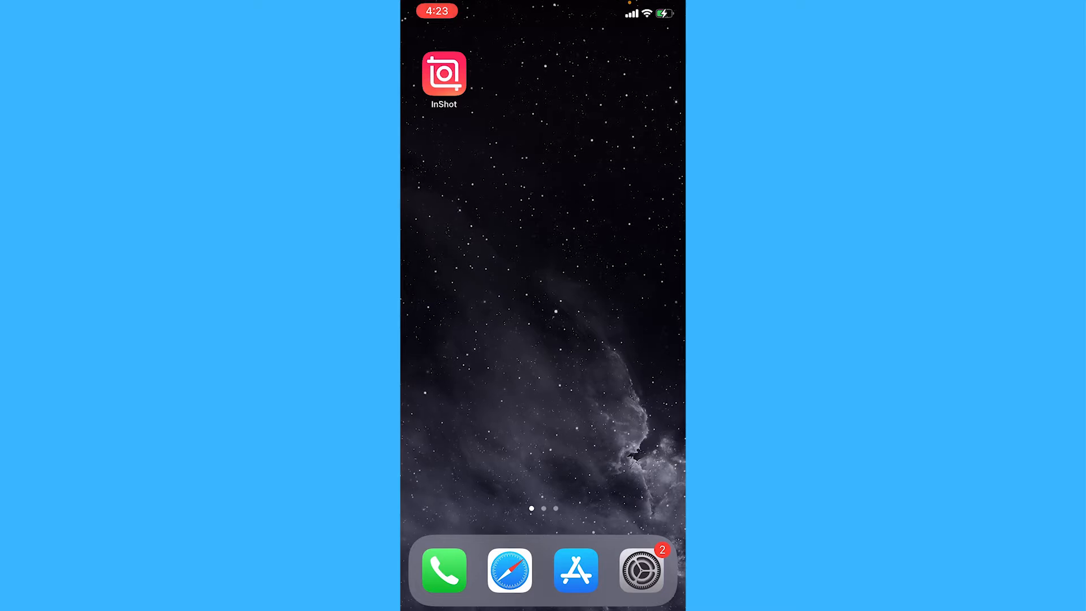
Step: Create a new Instagram story and save its video to the camera roll
left_click(574, 570)
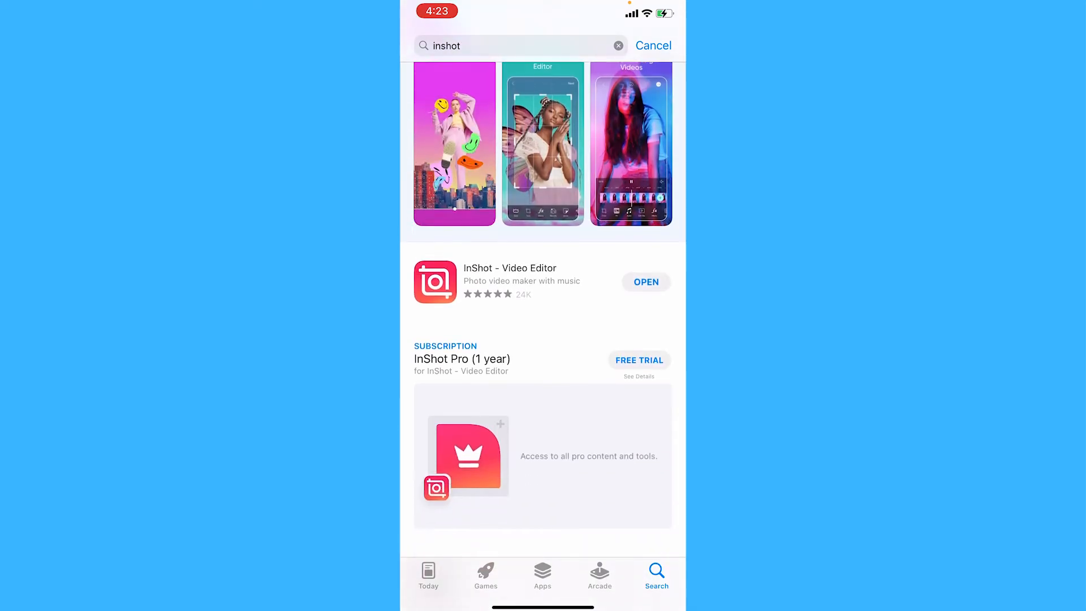
left_click(509, 282)
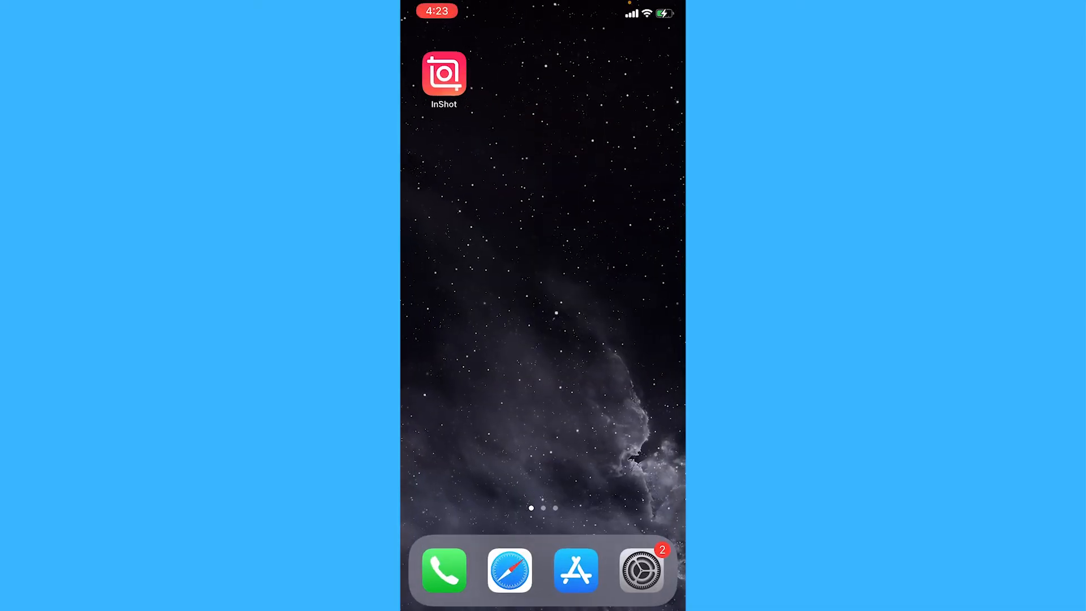
type("i")
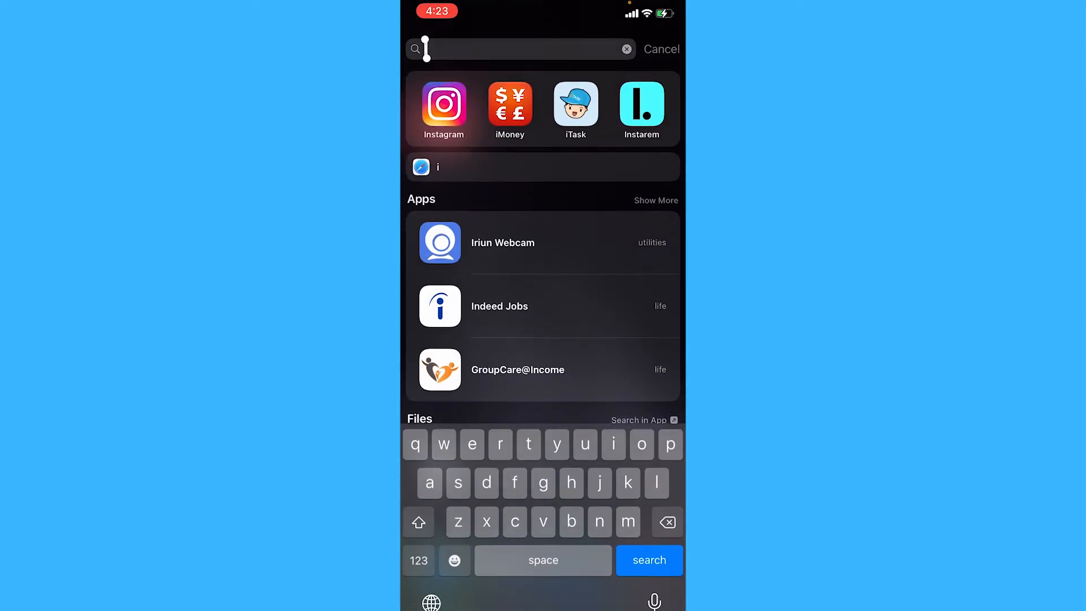
left_click(444, 108)
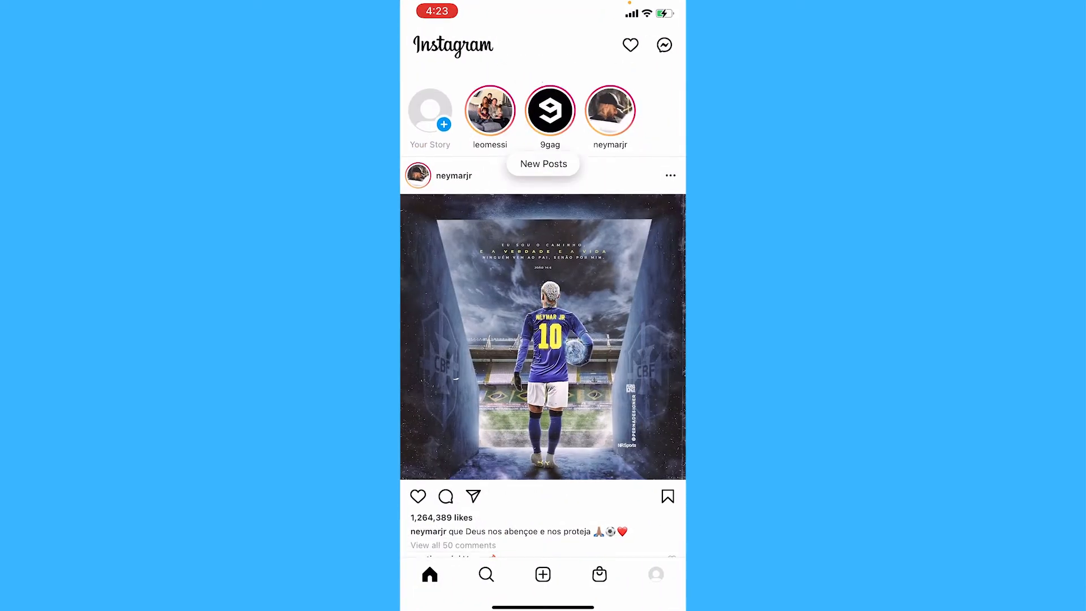
left_click(430, 112)
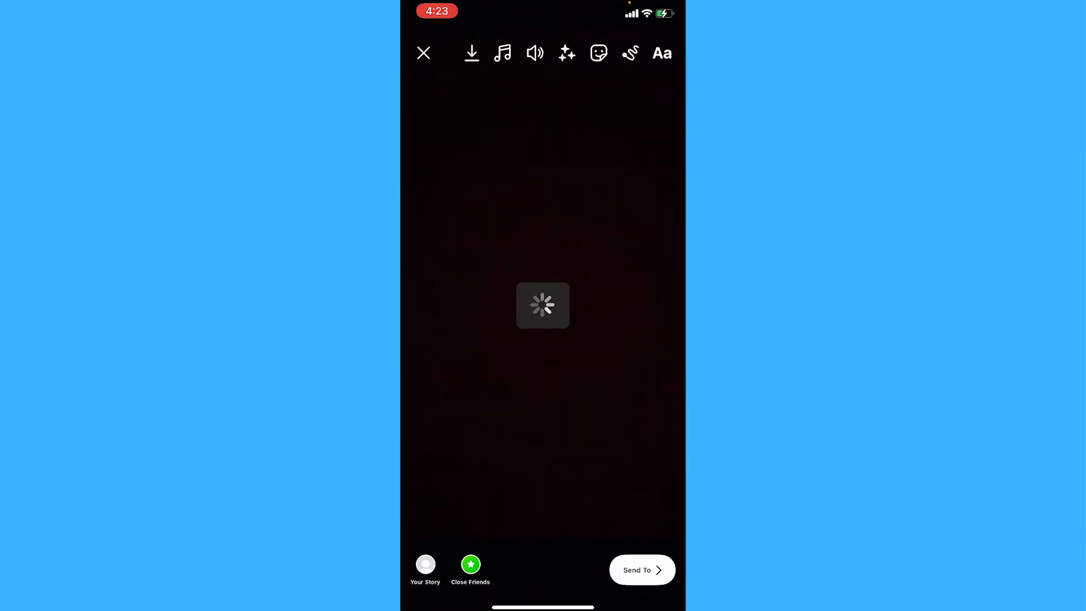
left_click(423, 53)
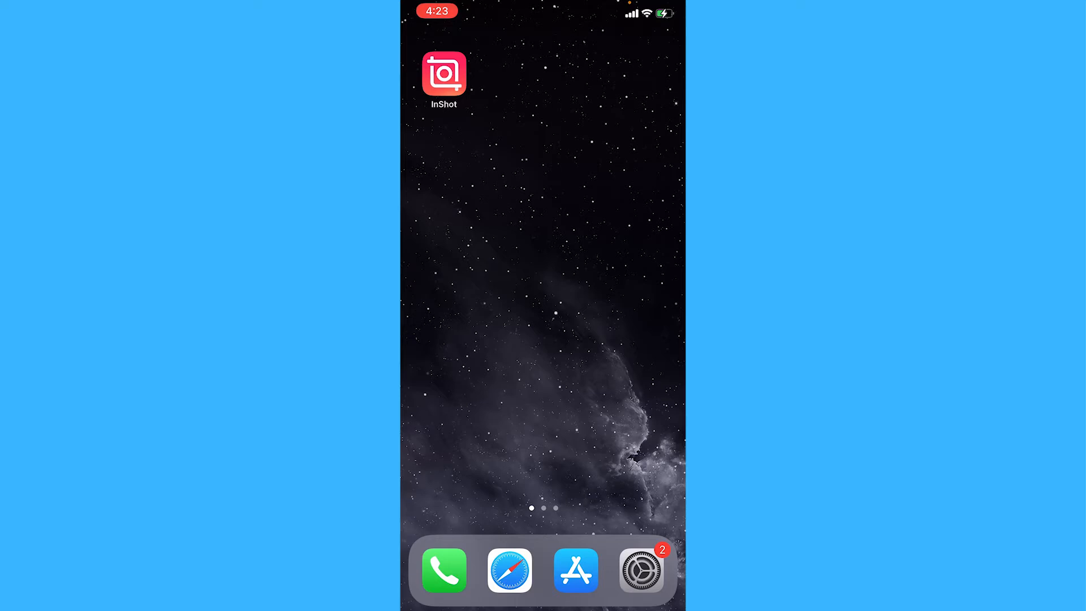
Step: Launch InShot, dismiss the Pro offer and start a new video project with the story clip
left_click(443, 73)
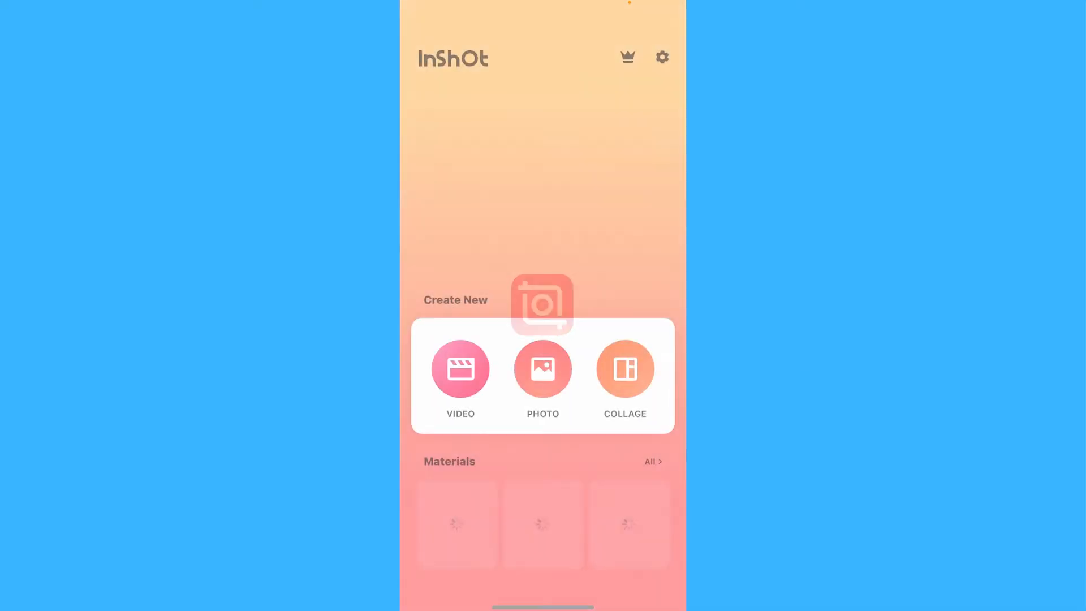
left_click(628, 58)
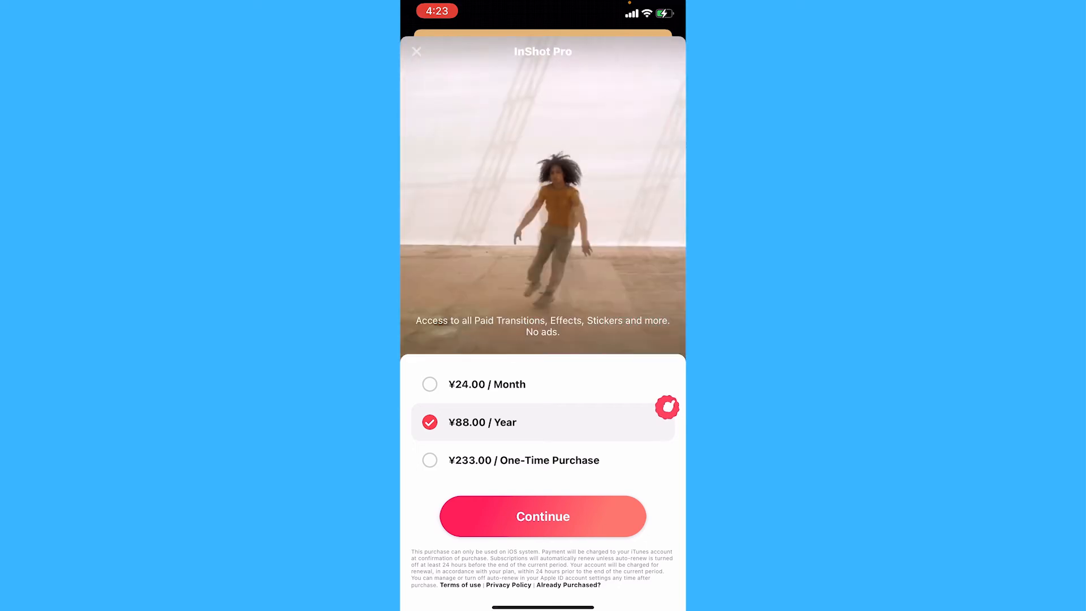
left_click(417, 51)
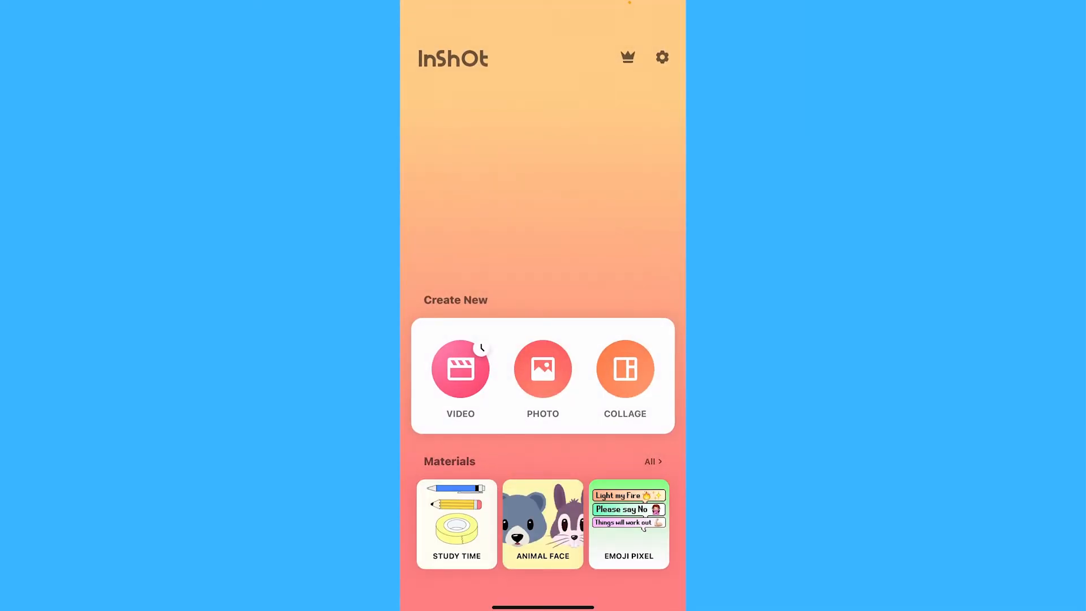
left_click(460, 368)
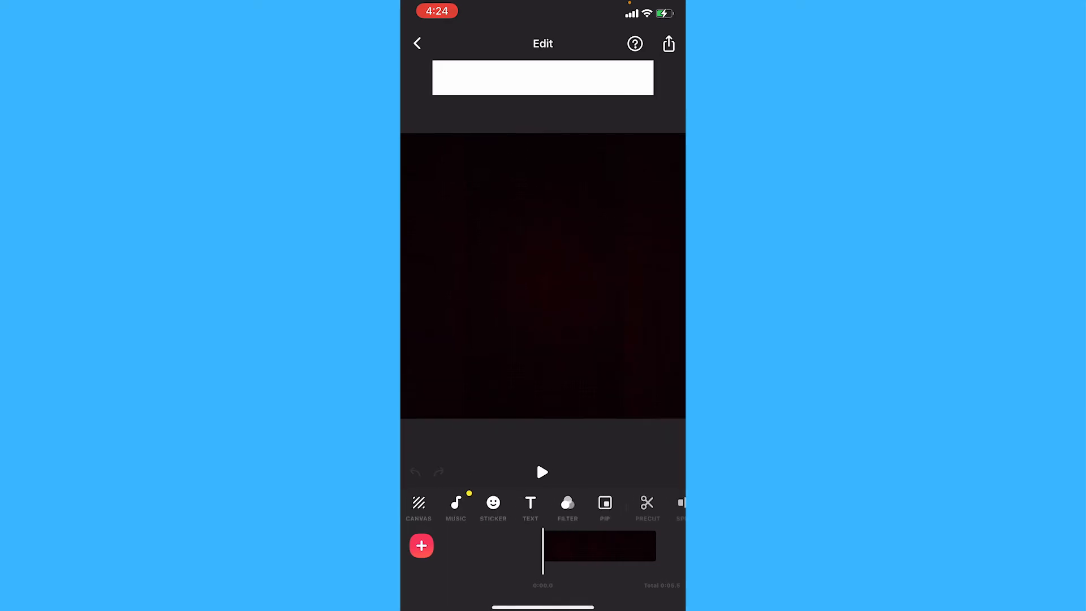
Step: Select the timeline clip, apply Reverse so it plays backwards, and begin saving the video
left_click(600, 546)
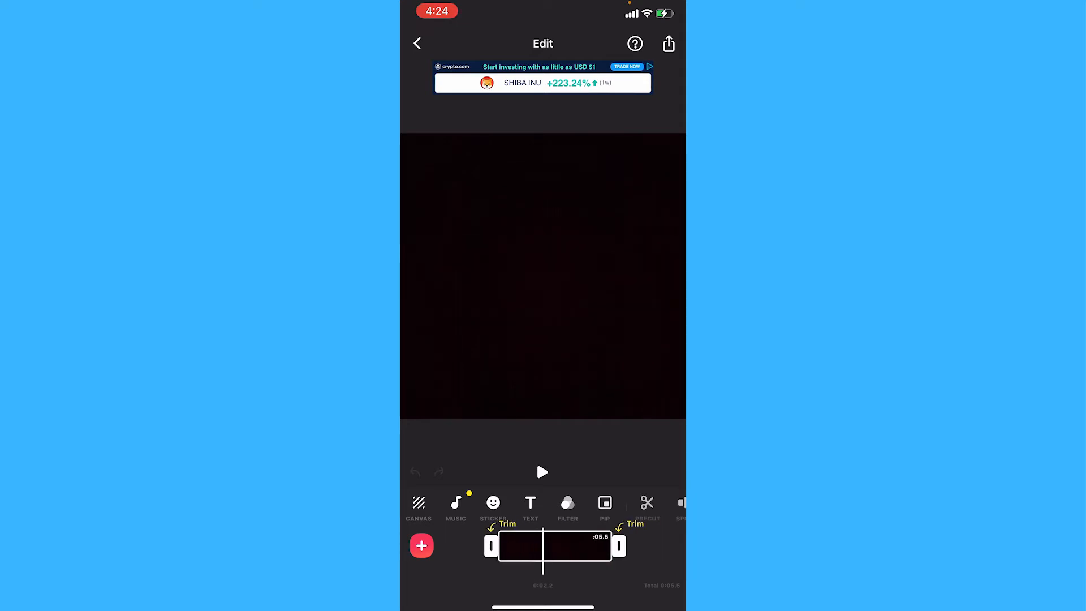
scroll("left", 3)
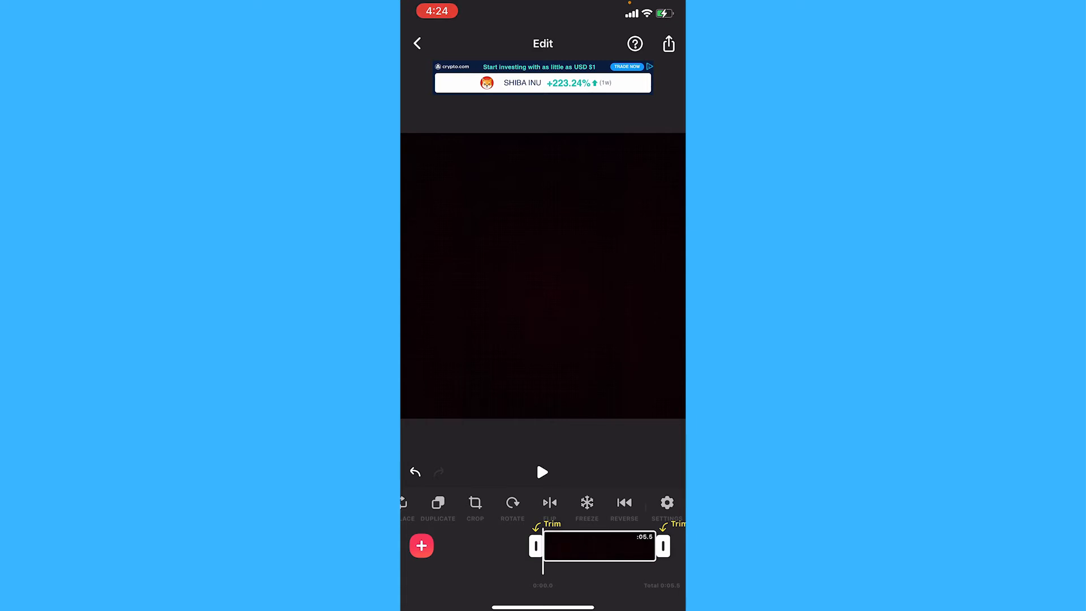
left_click(542, 473)
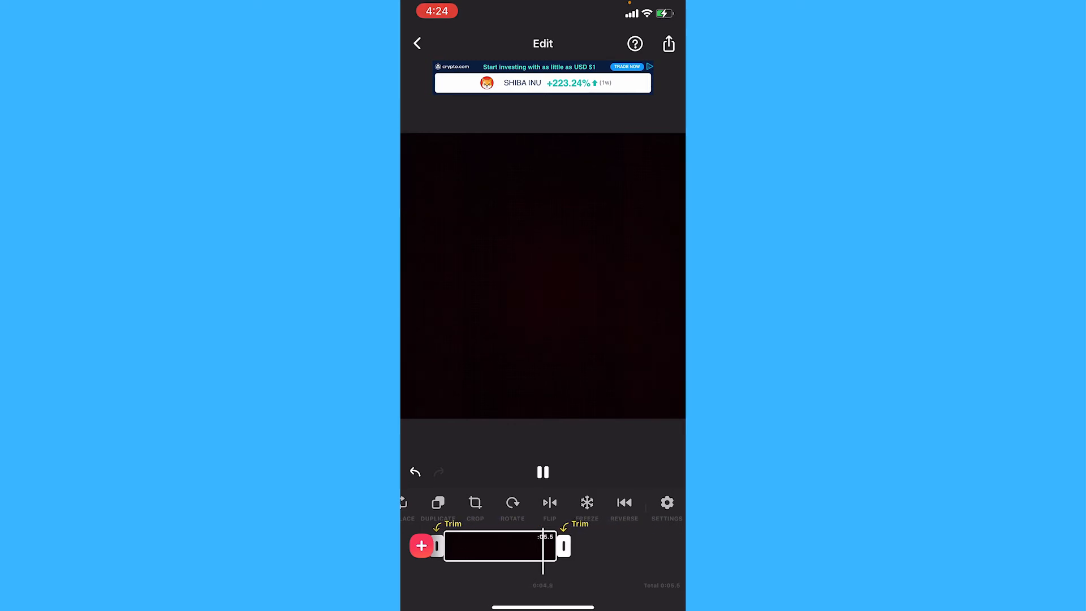
left_click(668, 44)
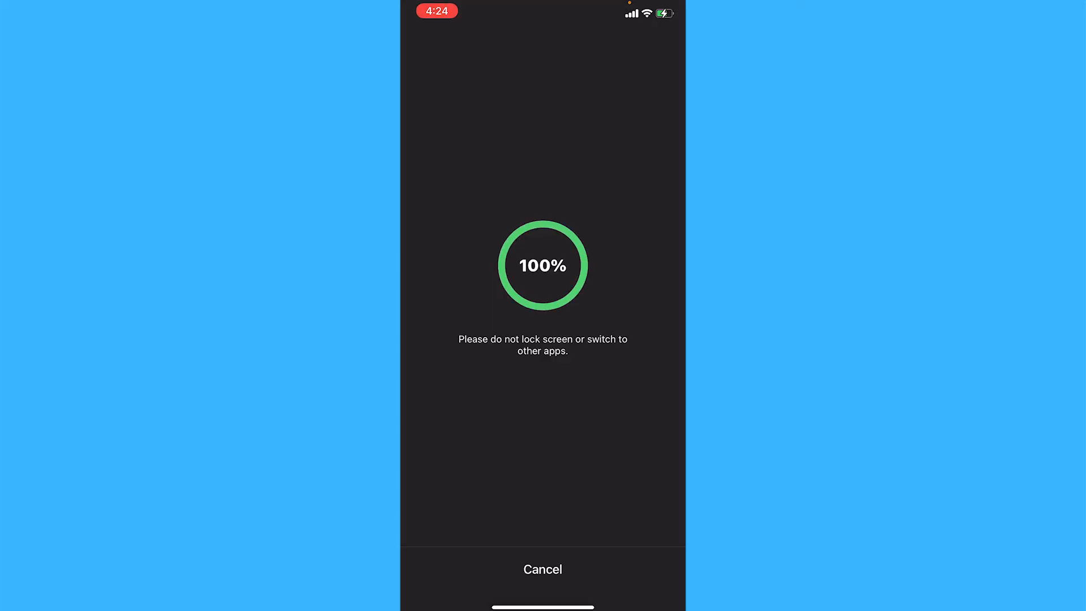